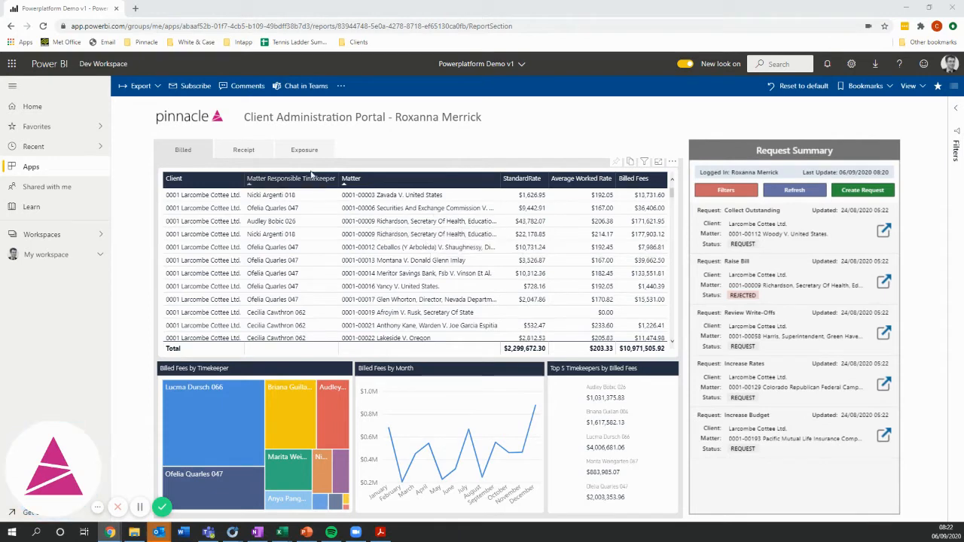
Show the Exposure figures, select the 0001-00112 Woody v. United States matter and start a new request
{"action": "left_click", "coordinate": [304, 149]}
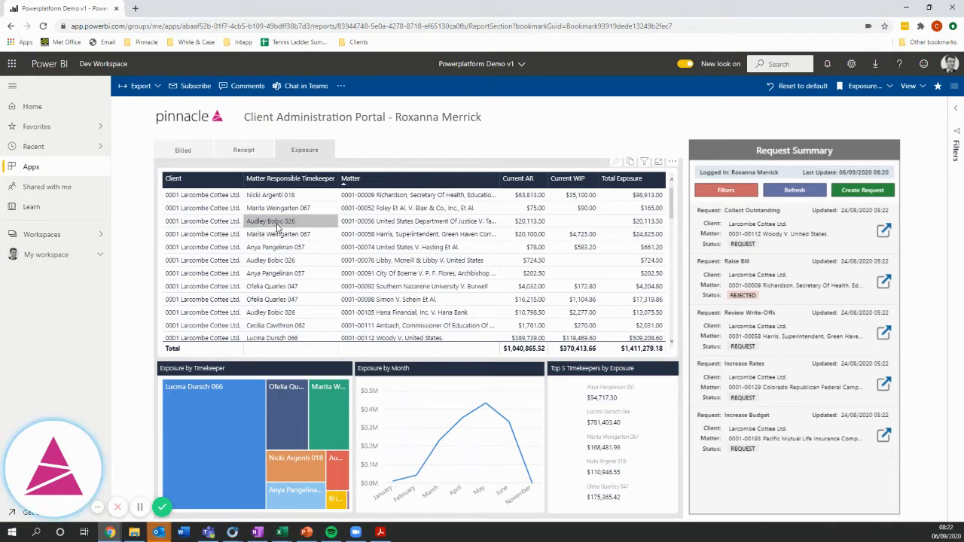
{"action": "mouse_move", "coordinate": [417, 220]}
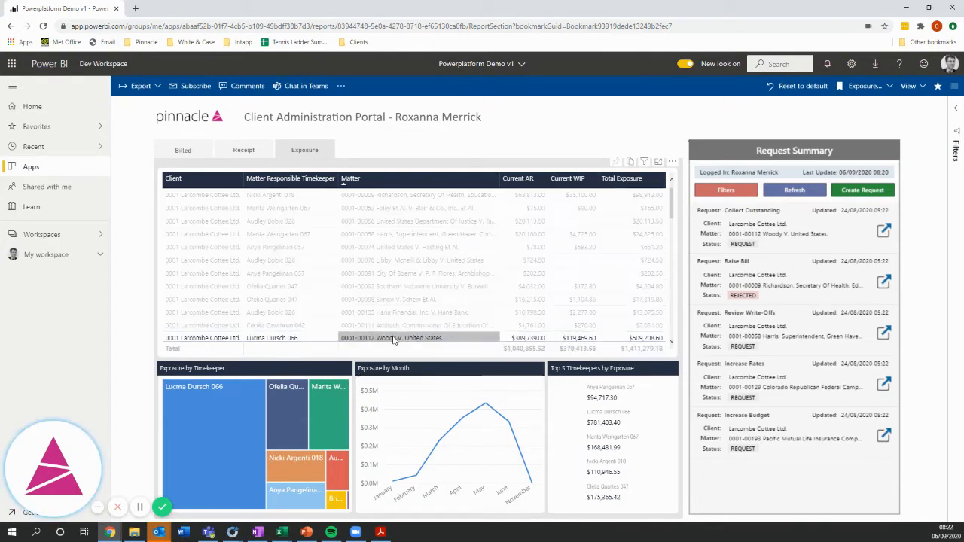
{"action": "left_click", "coordinate": [392, 337]}
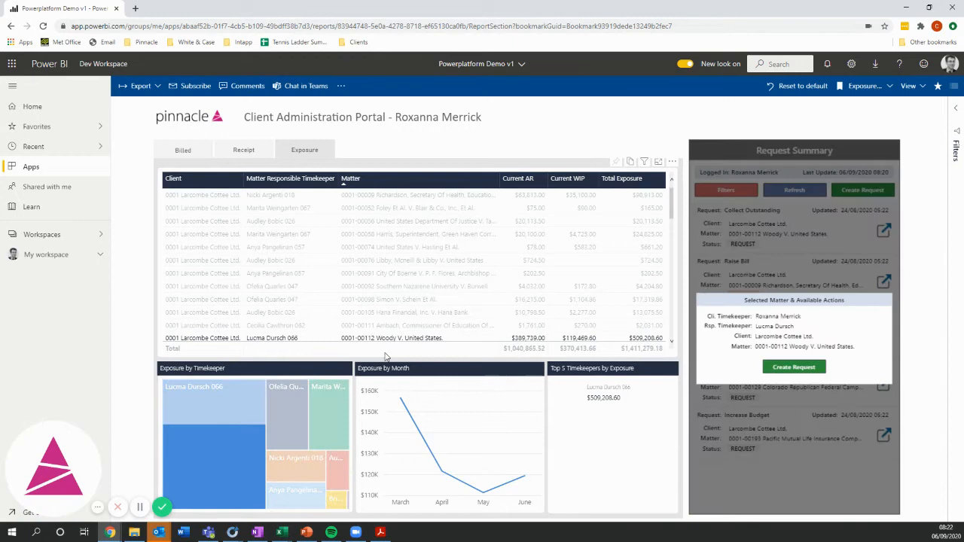
{"action": "mouse_move", "coordinate": [307, 349]}
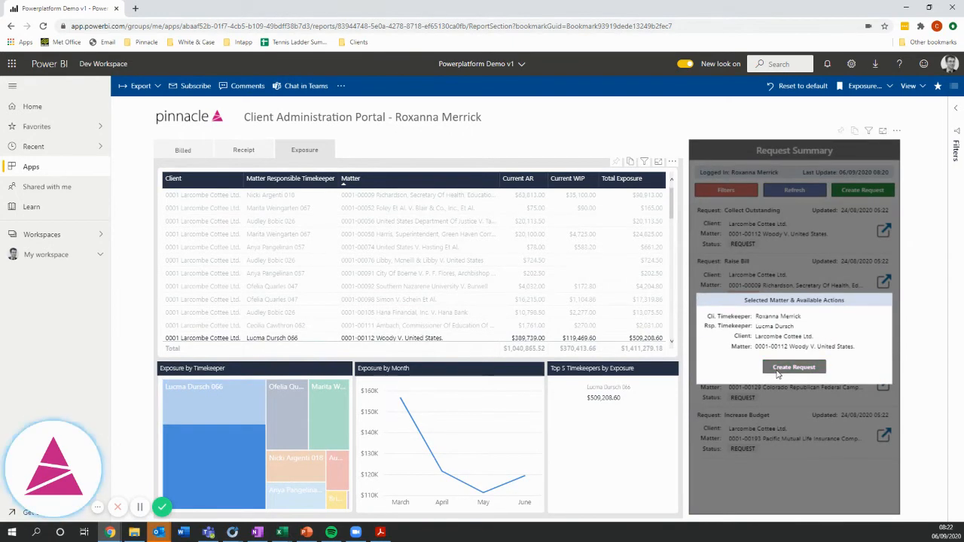
{"action": "left_click", "coordinate": [793, 368]}
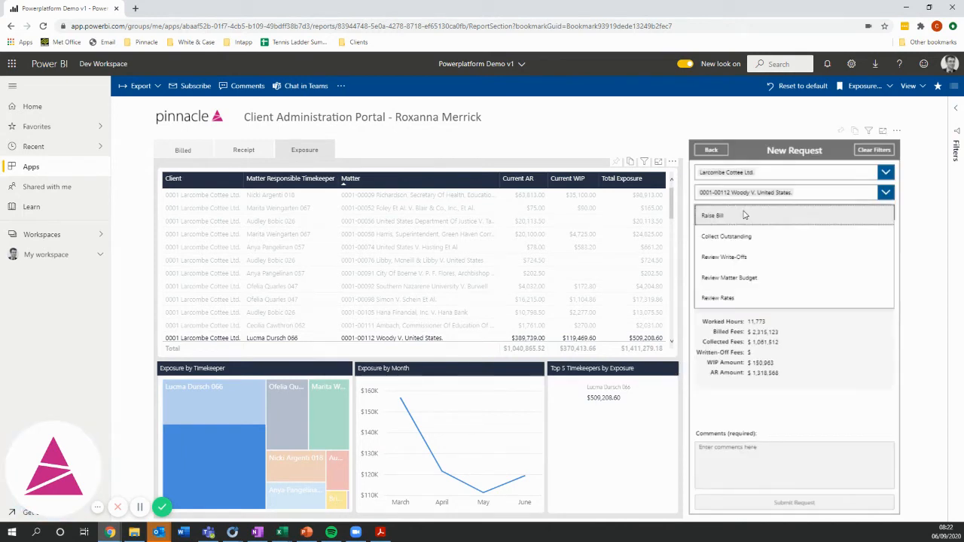
{"action": "mouse_move", "coordinate": [725, 235]}
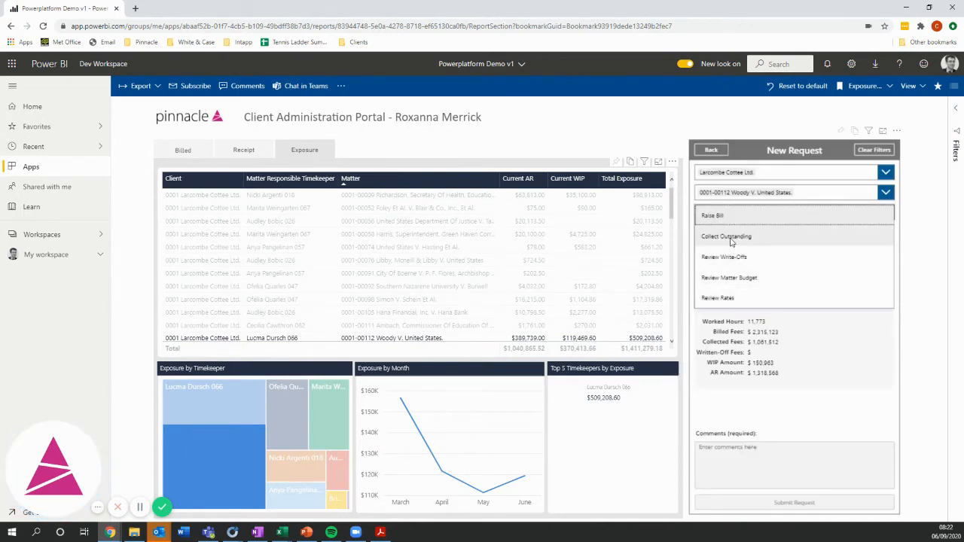
Choose Collect Outstanding, comment that the client will settle on the 17th of the month, and submit
{"action": "left_click", "coordinate": [726, 235]}
{"action": "type", "text": "I have spo"}
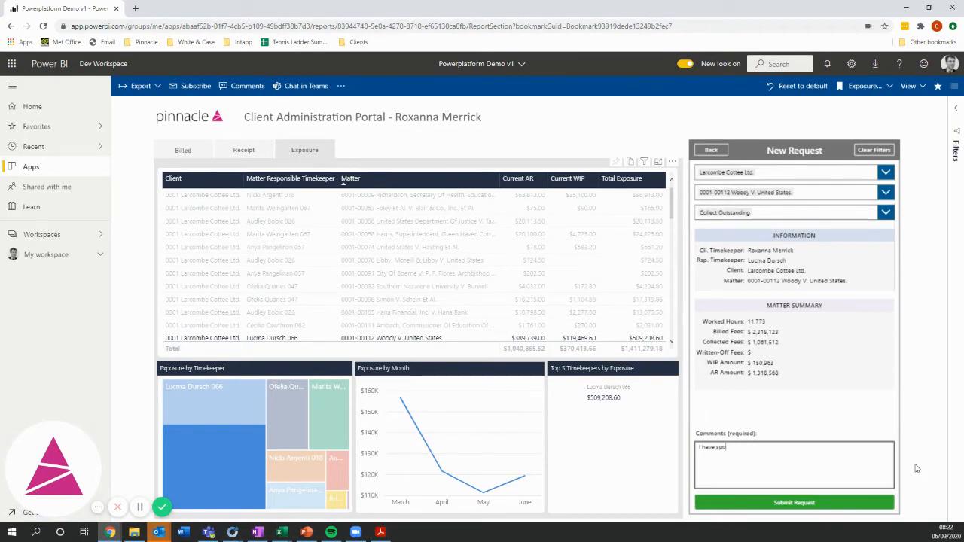
{"action": "type", "text": "ken to the client and they w"}
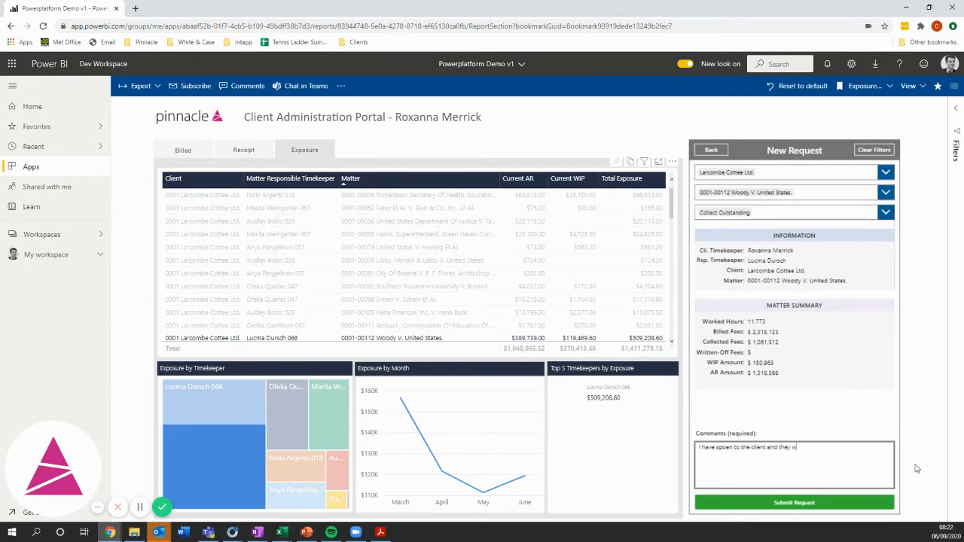
{"action": "type", "text": "ill settle this on the 17th"}
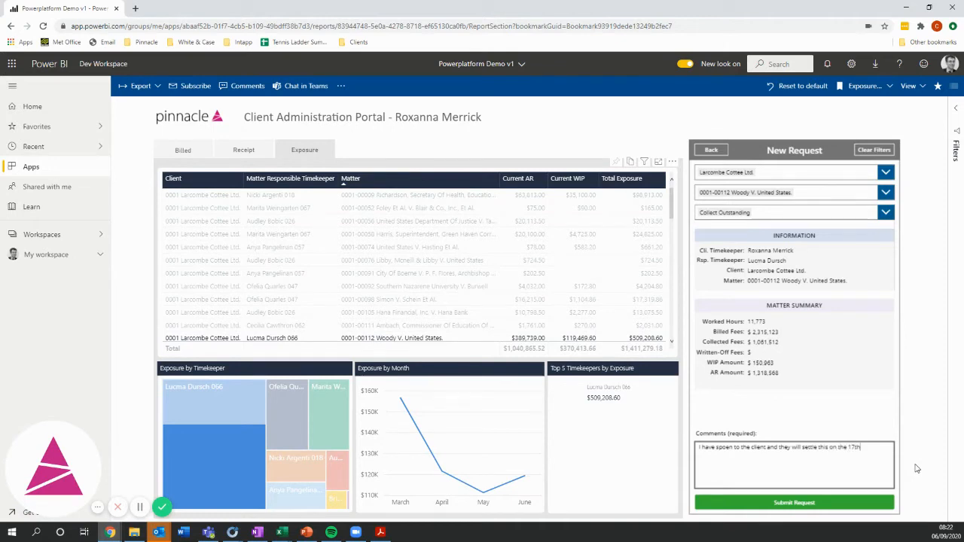
{"action": "type", "text": "of the month"}
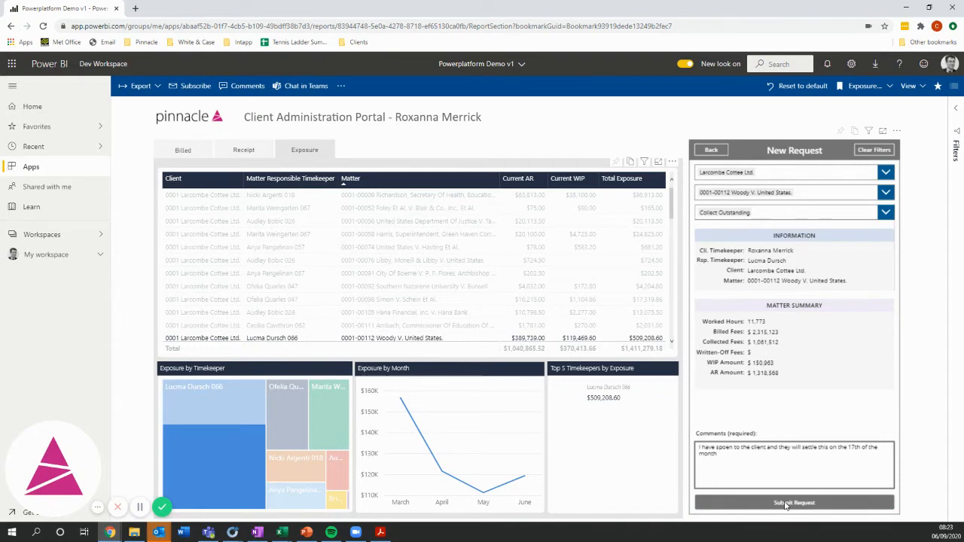
{"action": "left_click", "coordinate": [792, 503]}
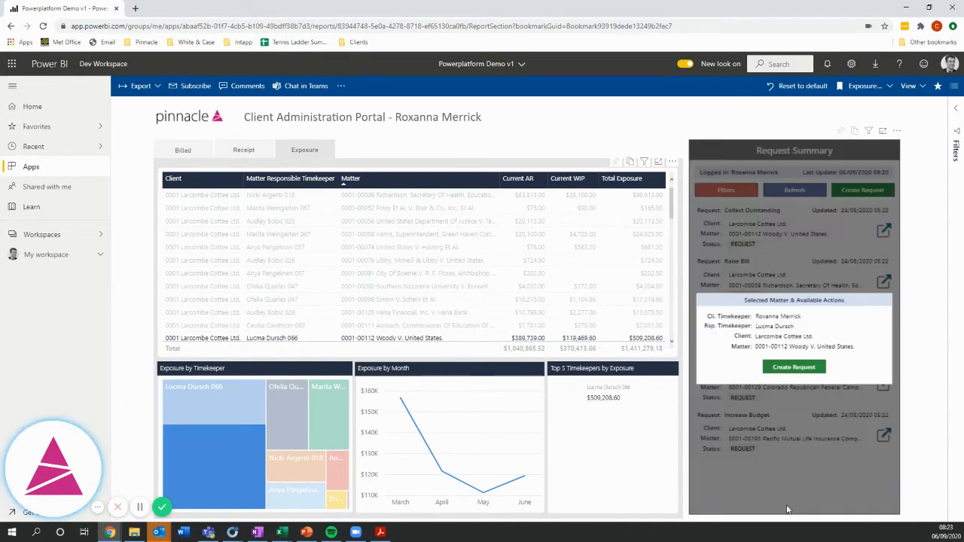